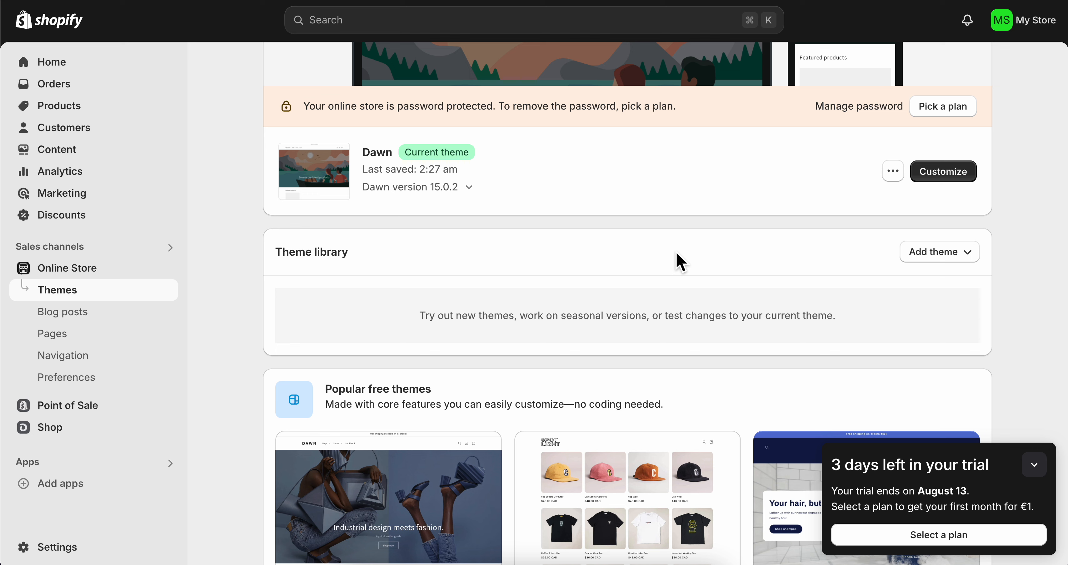
pyautogui.moveTo(72, 317)
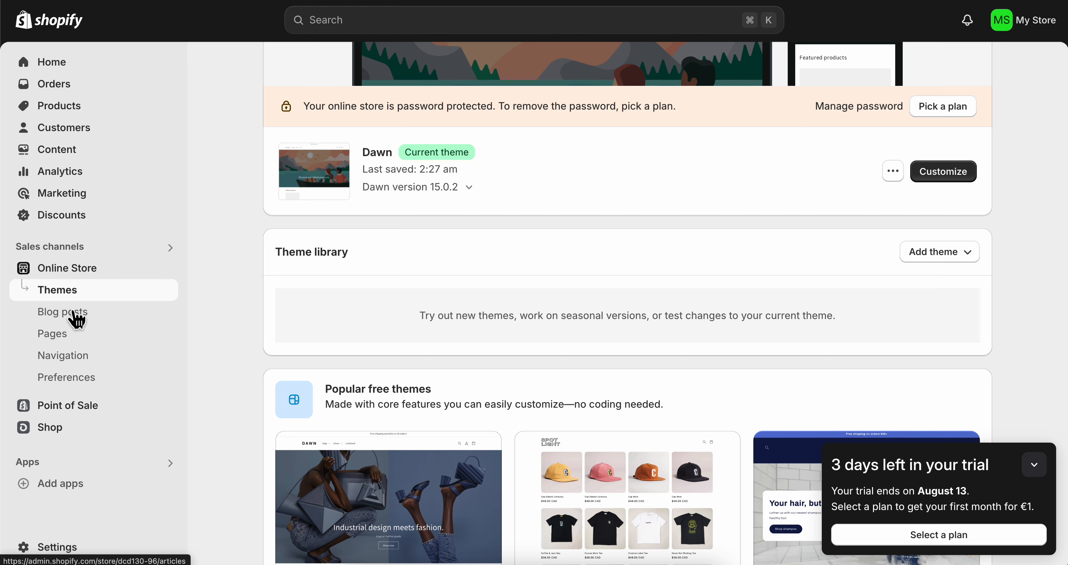
# - Go to the online store's Pages list showing Review Submission and Contact
pyautogui.click(53, 334)
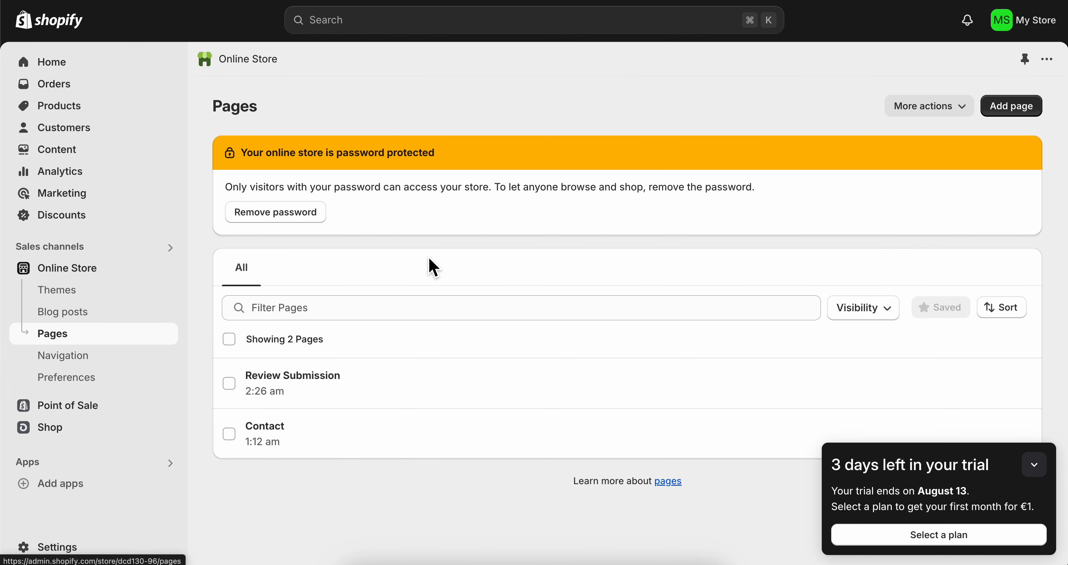
# - Create a new page titled 'Contact US' using the contact theme template and save it
pyautogui.click(1010, 106)
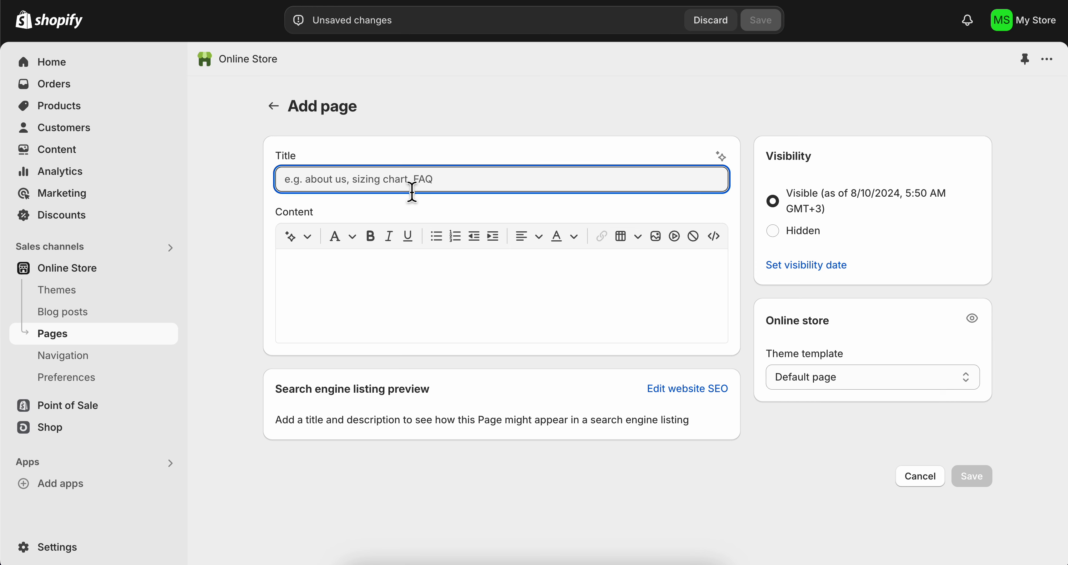
pyautogui.write('Contact US')
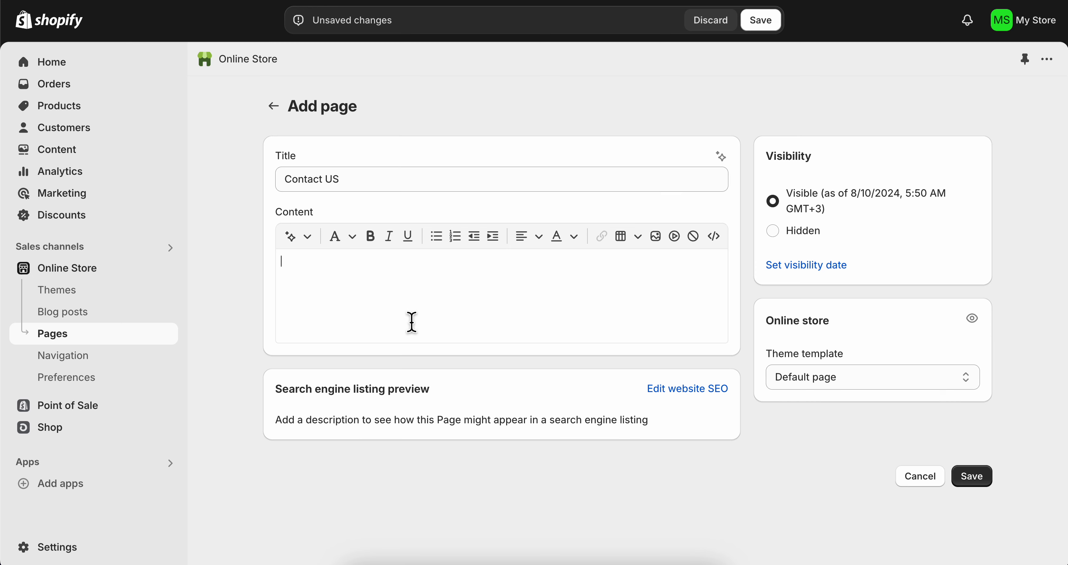
pyautogui.click(872, 377)
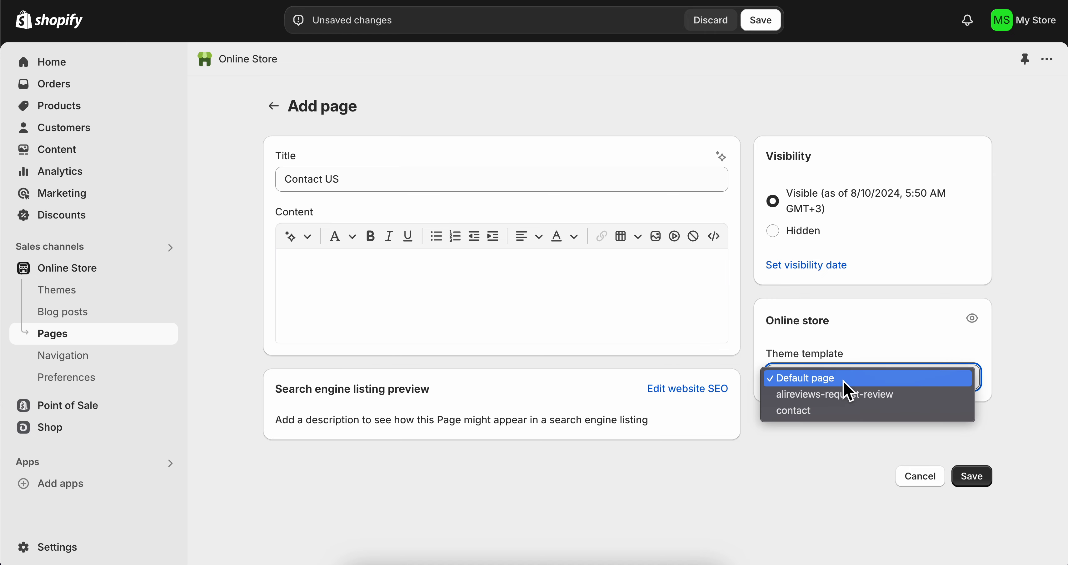
pyautogui.click(792, 411)
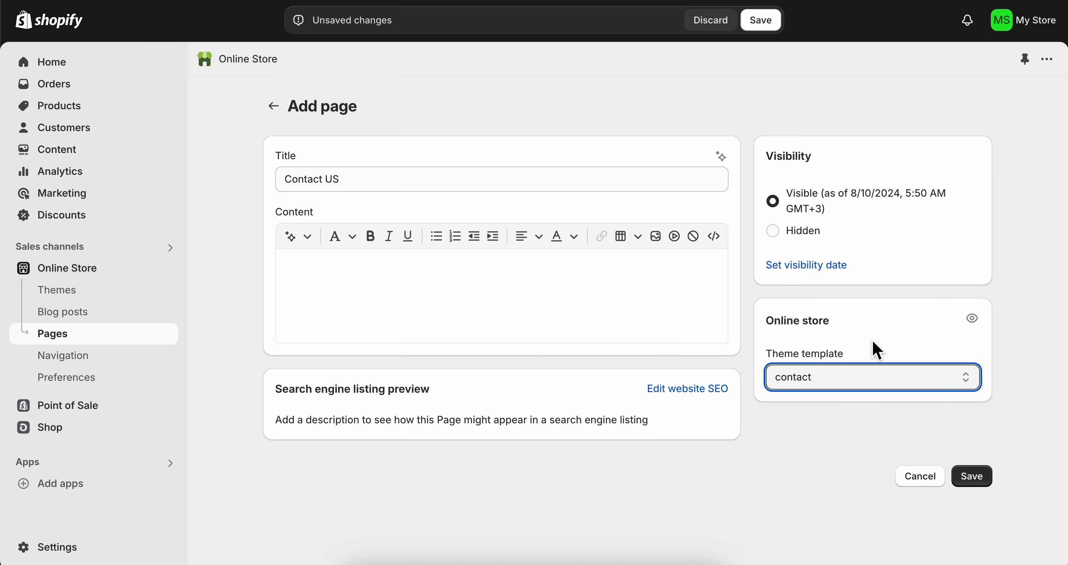
pyautogui.click(972, 477)
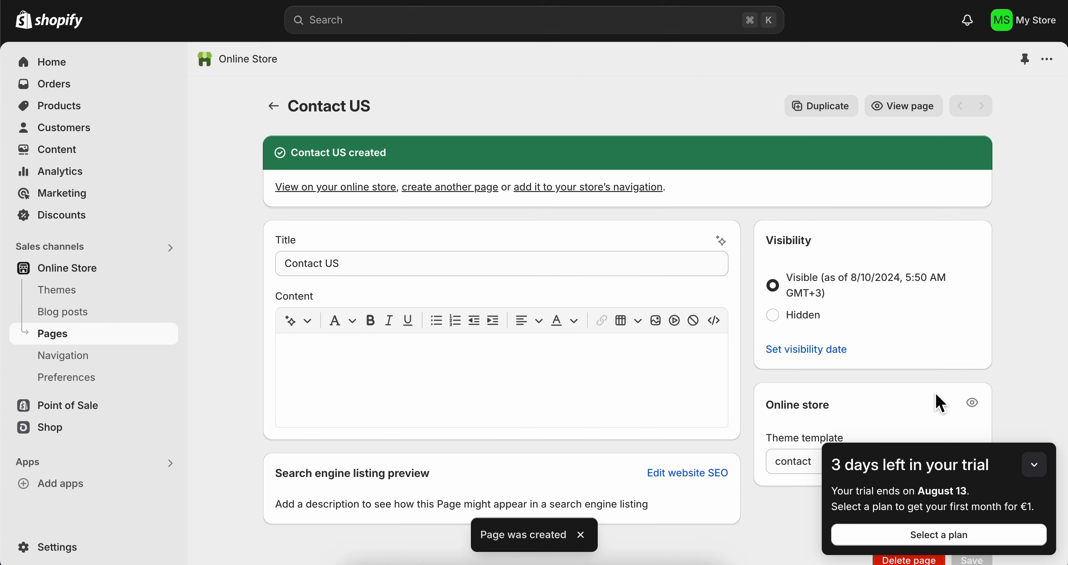
# - Go to Navigation and bring up the Main menu's items for editing
pyautogui.click(63, 356)
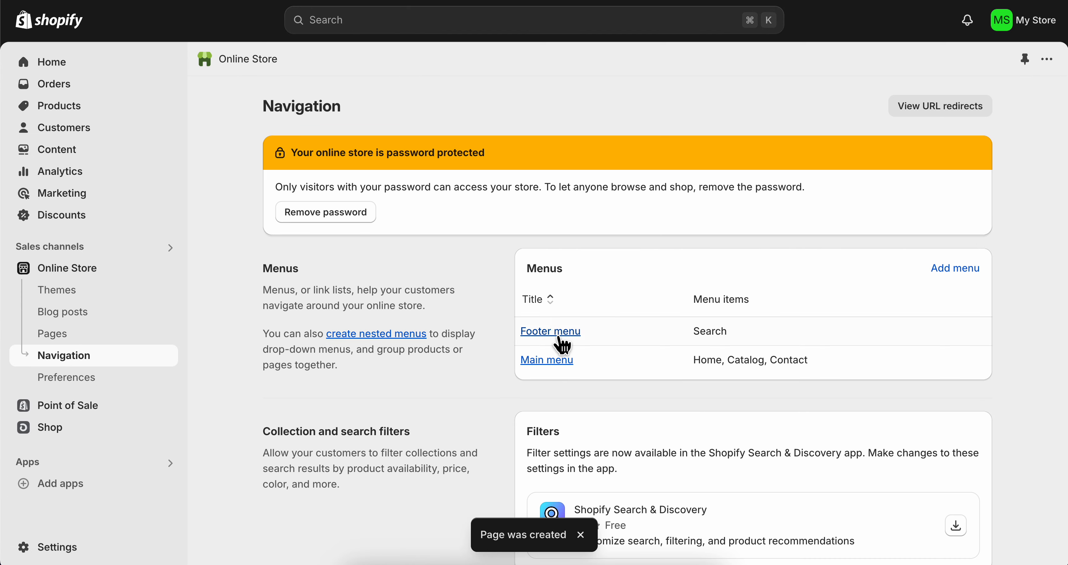
pyautogui.click(546, 360)
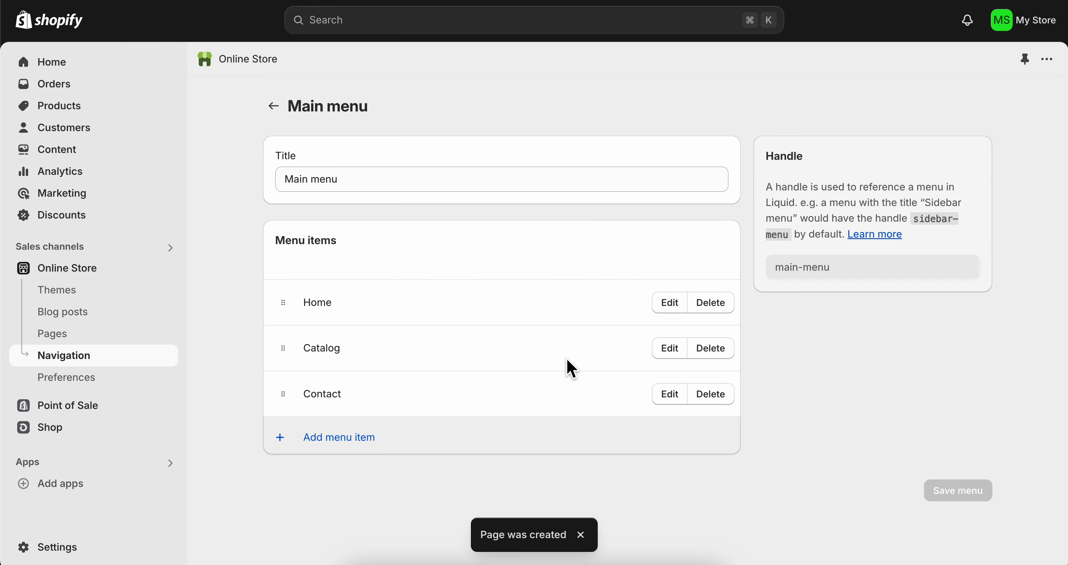
# - Add a Contact US item linked to the Contact US page, then view its contact form on the storefront
pyautogui.click(338, 438)
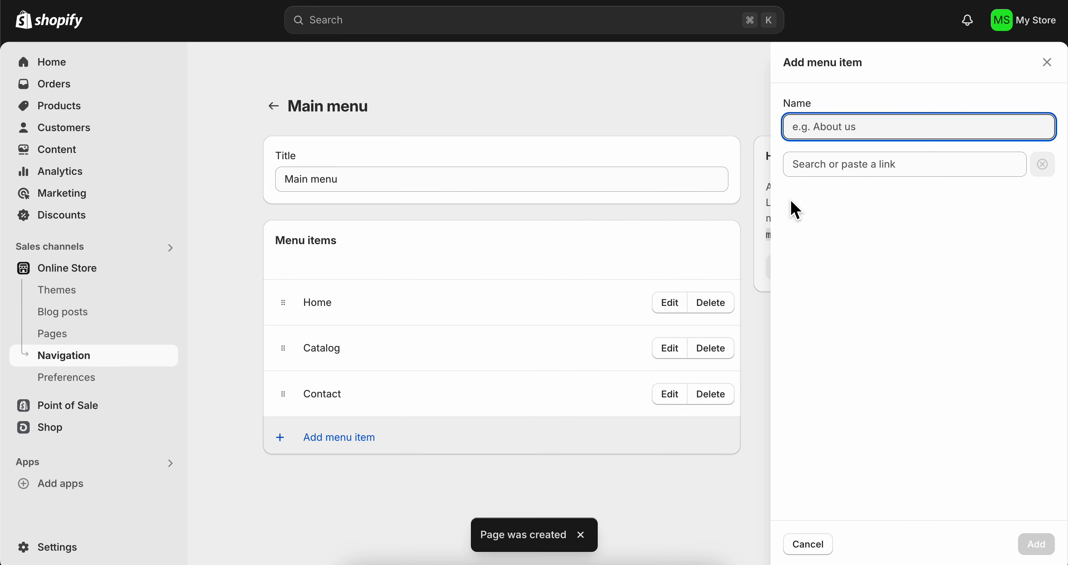
pyautogui.click(884, 164)
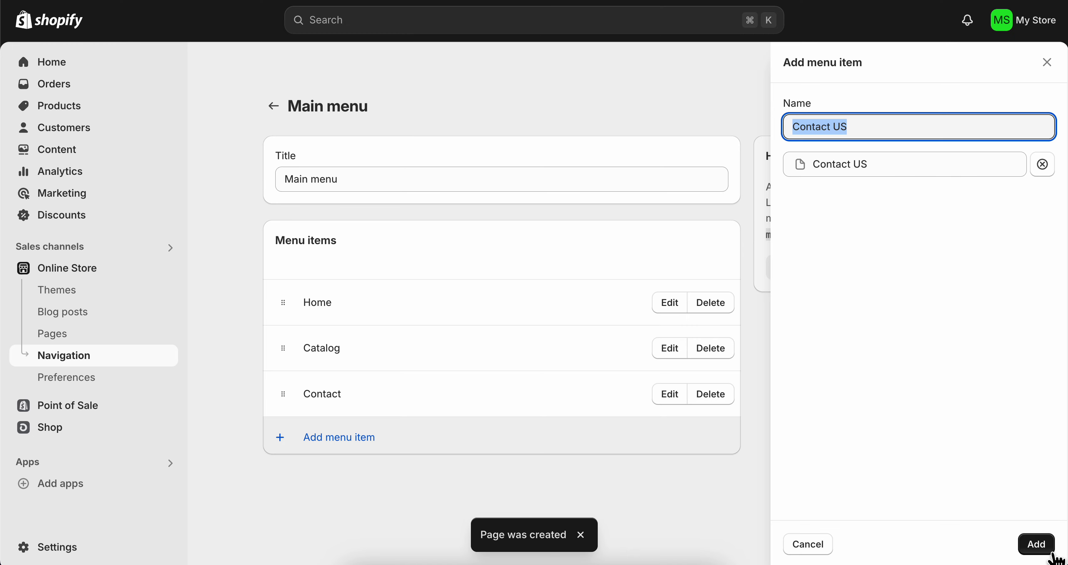
pyautogui.click(1036, 545)
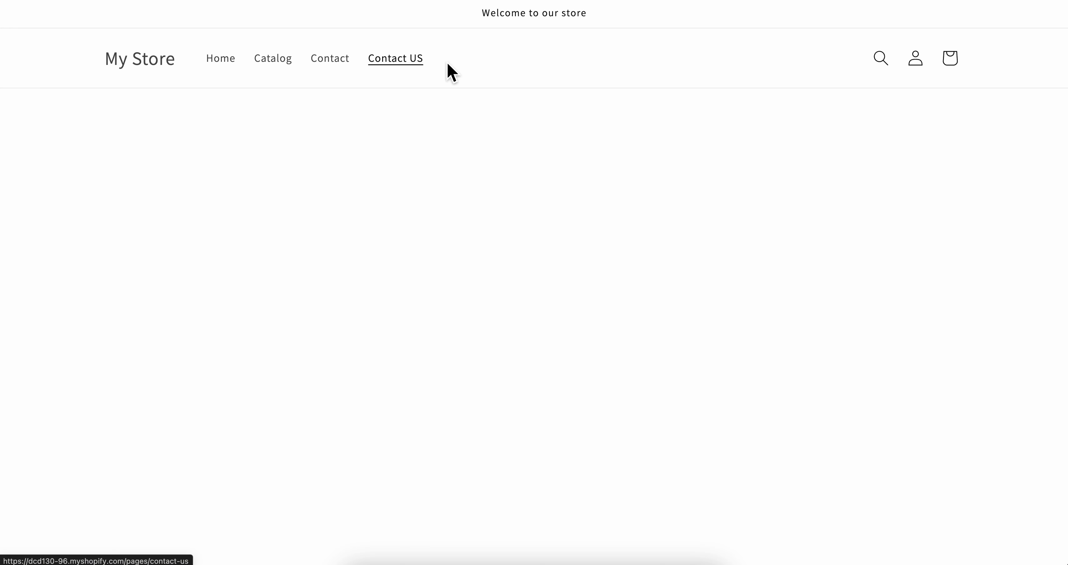
pyautogui.click(395, 59)
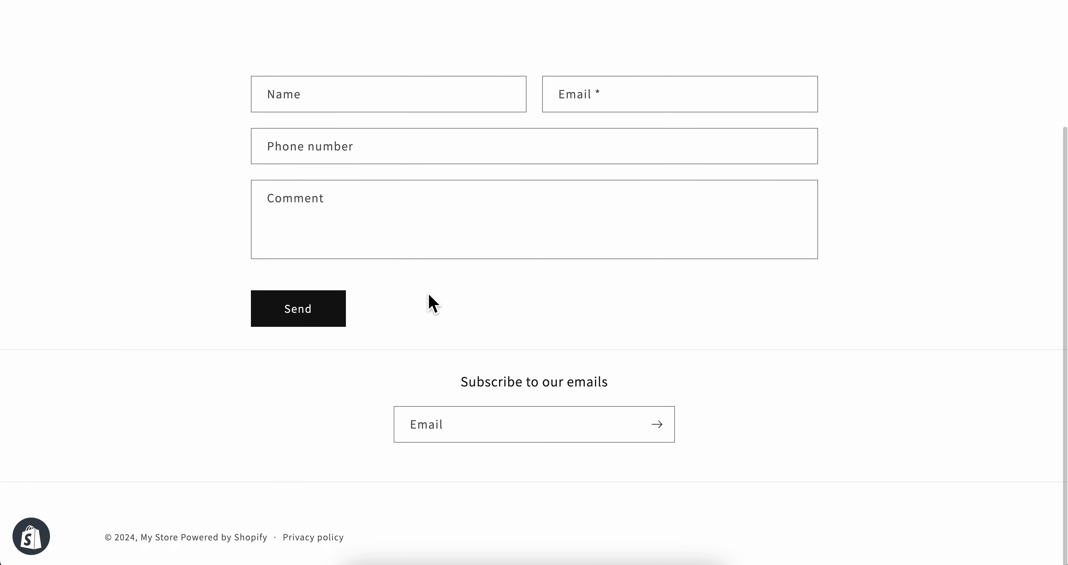